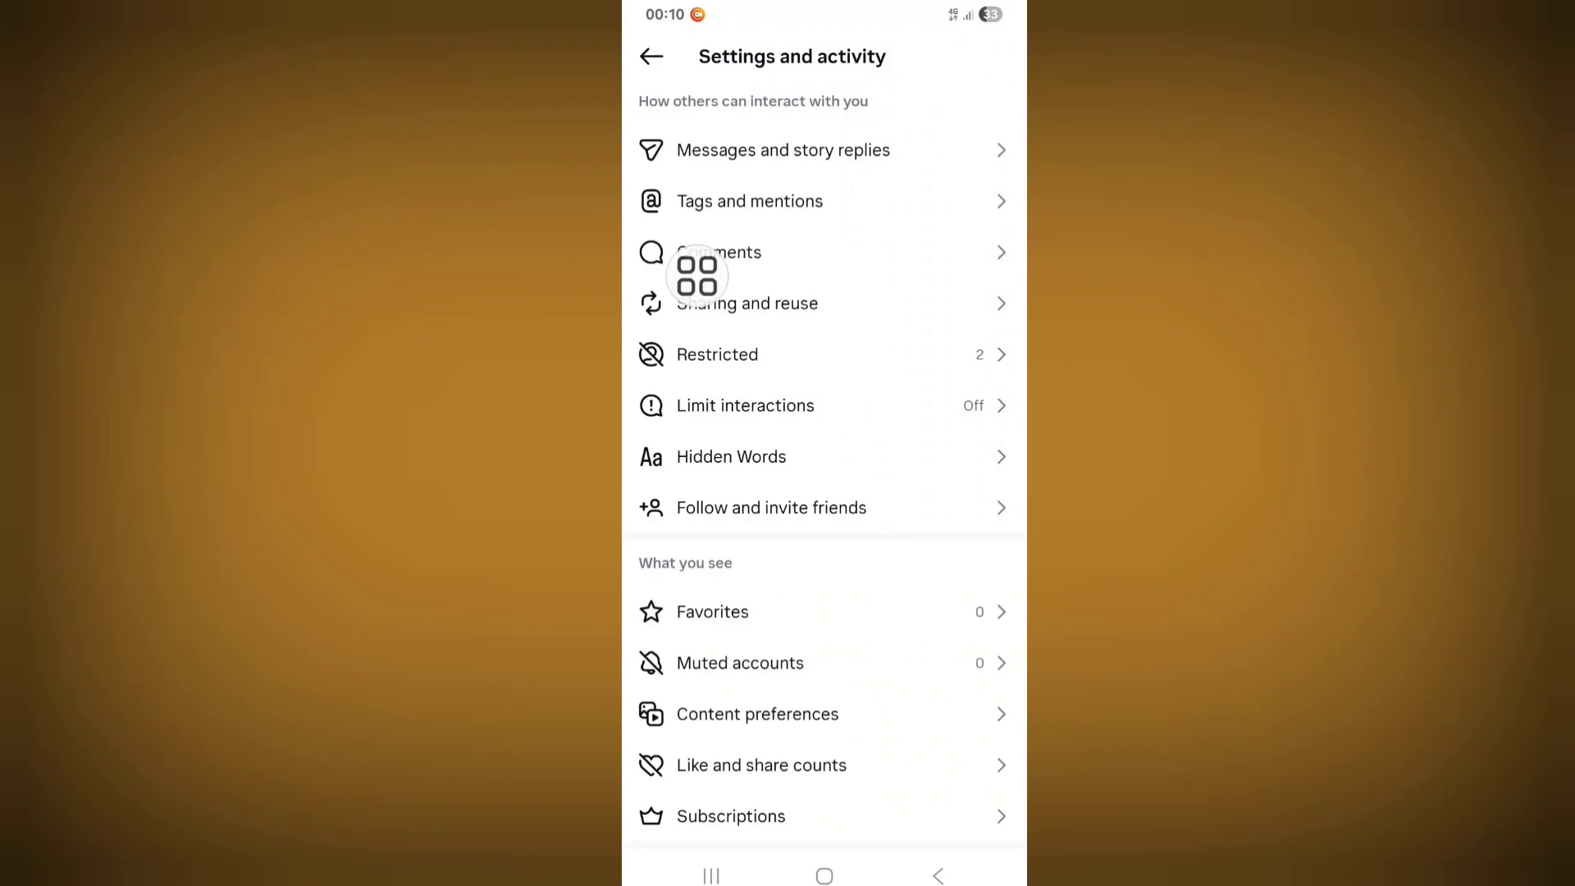
pyautogui.moveTo(758, 304)
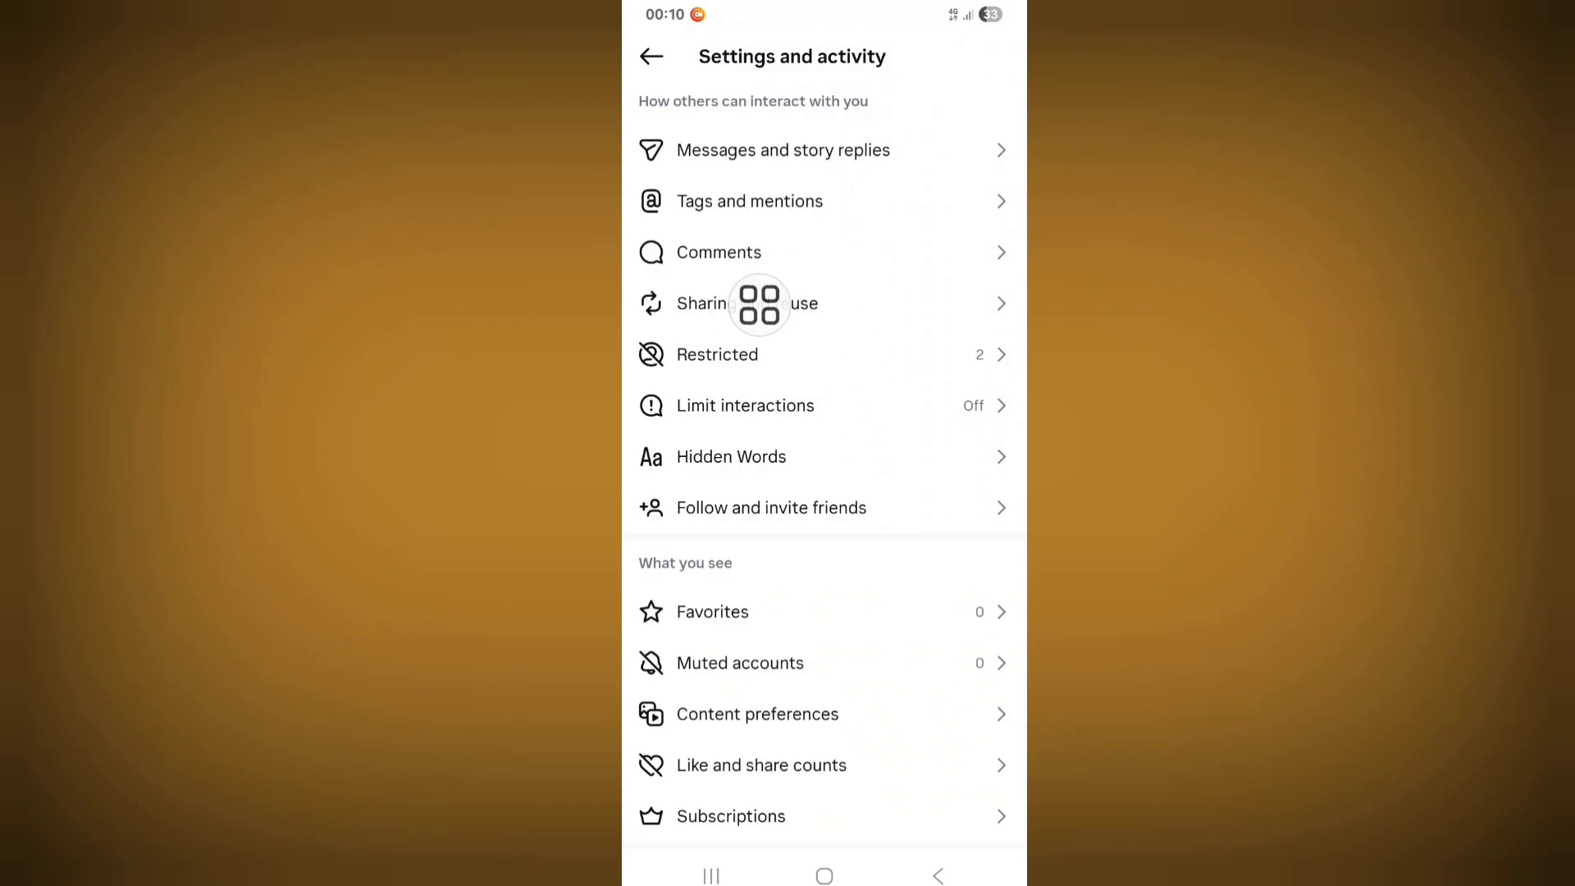
pyautogui.moveTo(722, 371)
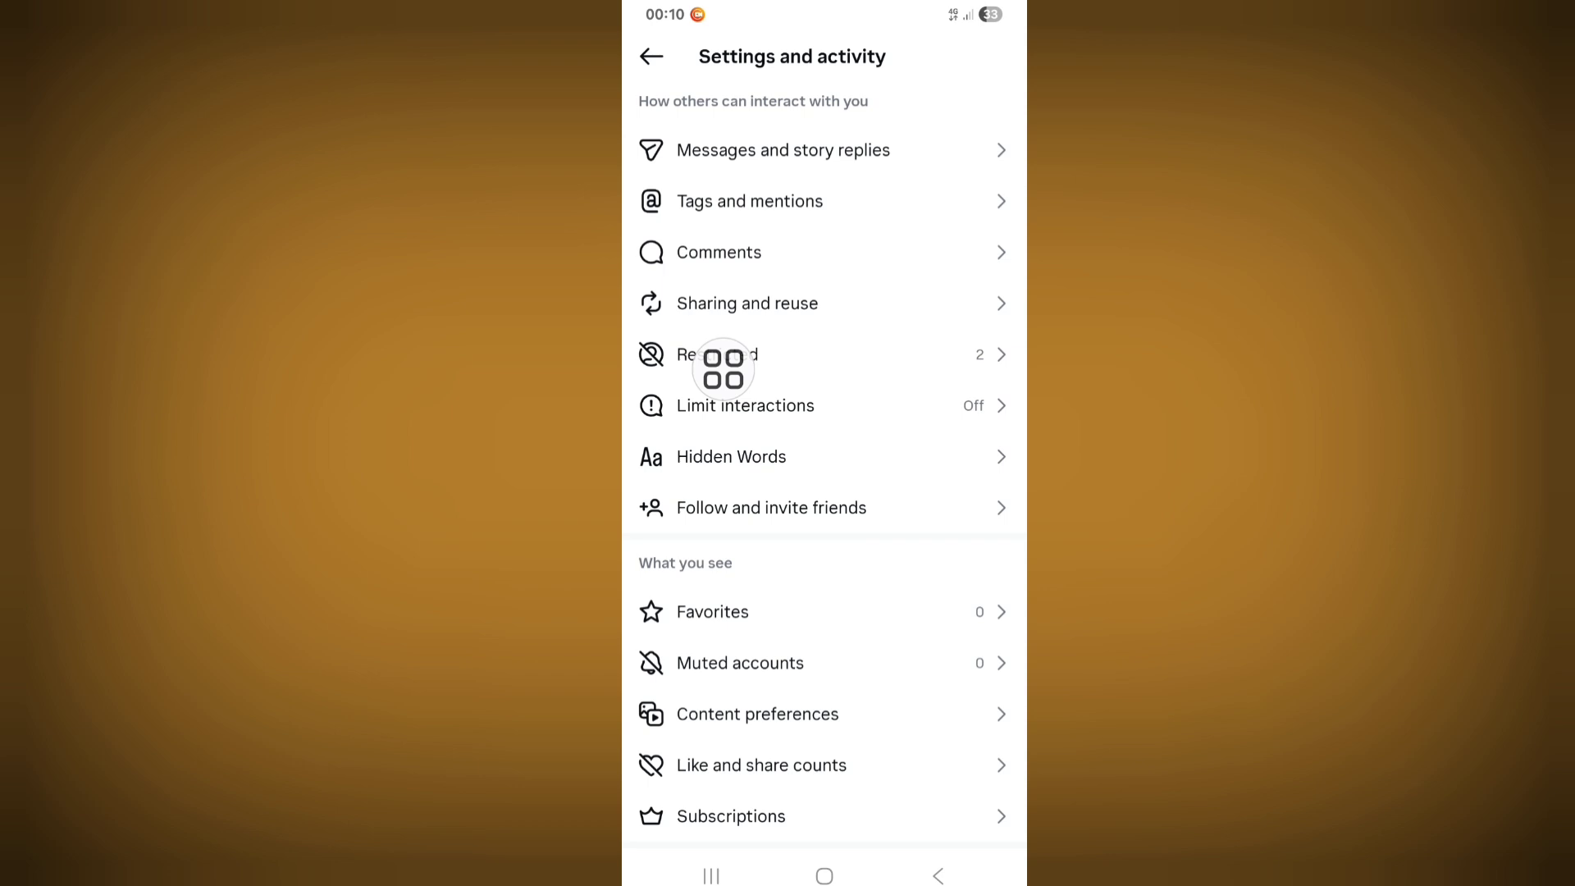
# - Leave Instagram's Settings and activity screen for the phone's home screen
pyautogui.click(824, 877)
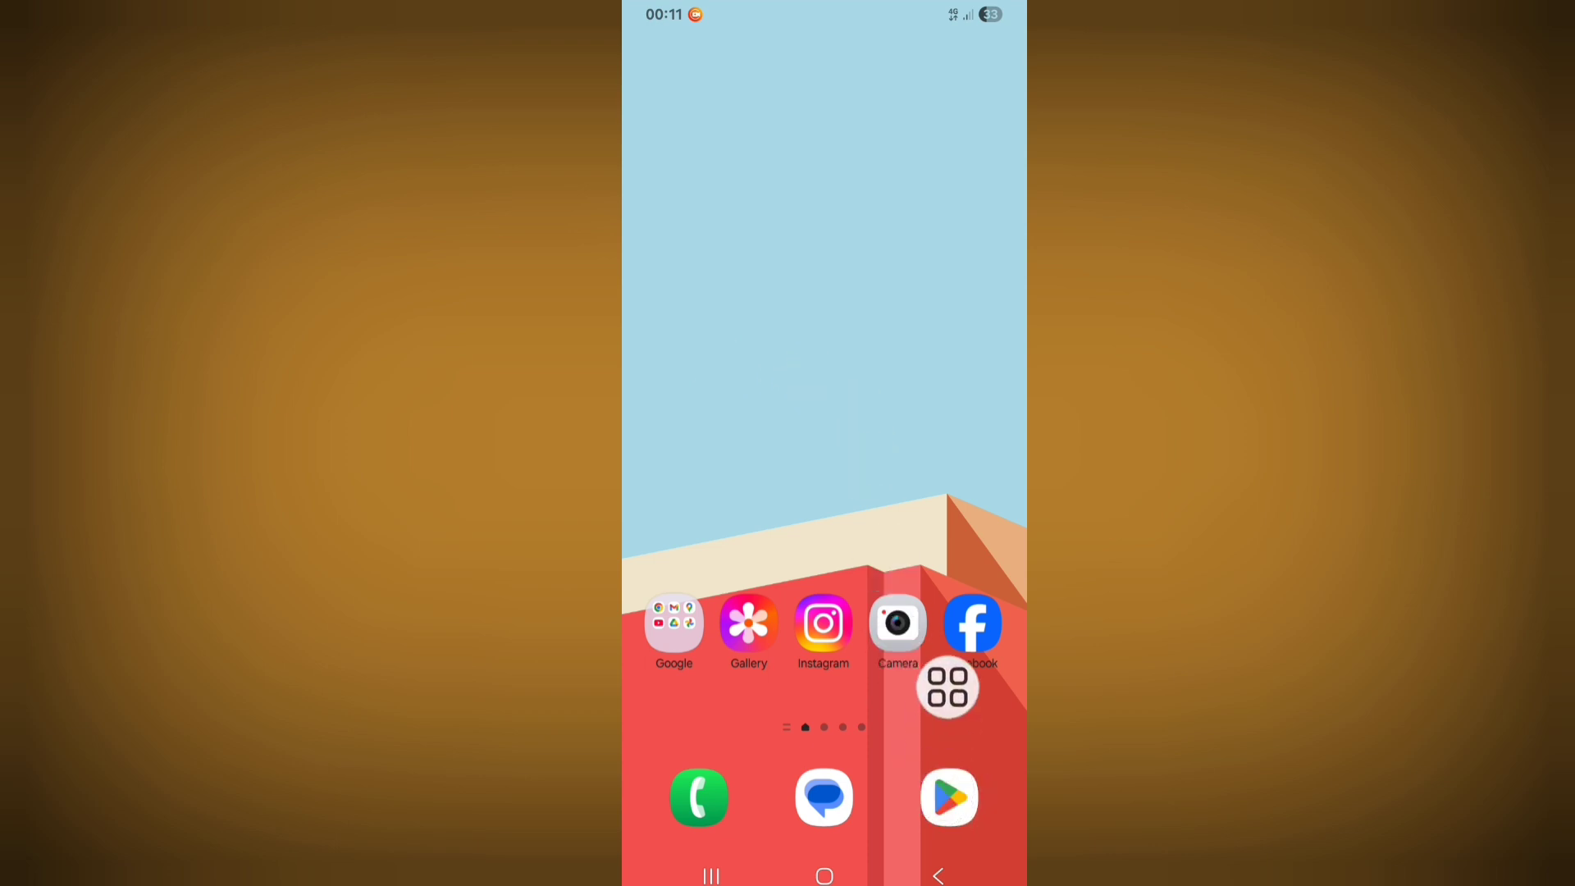
# - Find Instagram in the Play Store by searching 'in' and choosing the instagram suggestion
pyautogui.click(947, 797)
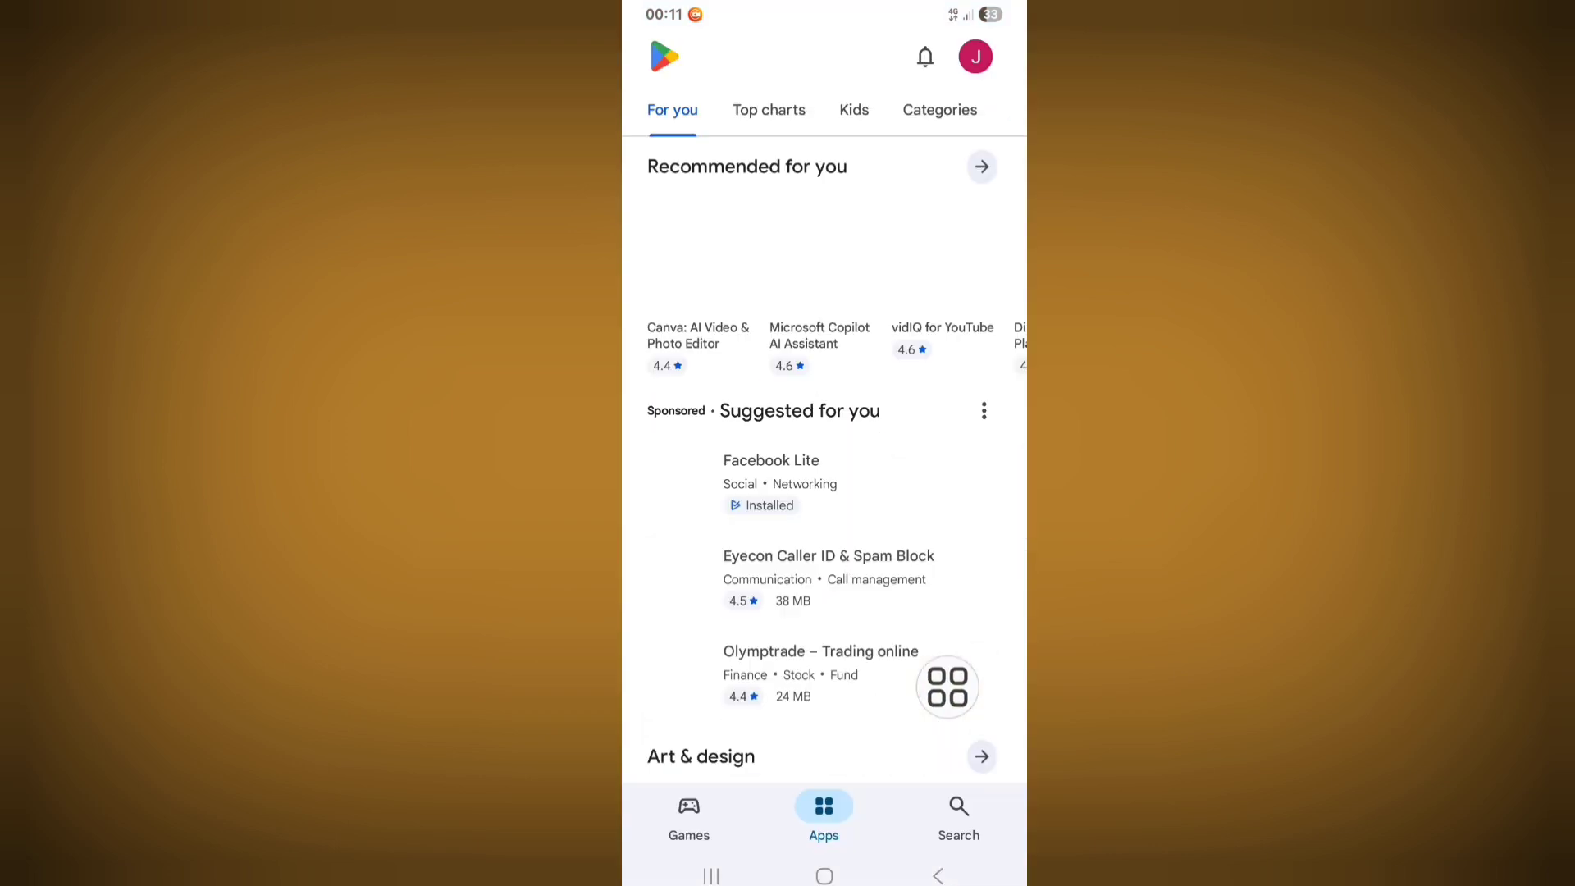
pyautogui.click(956, 814)
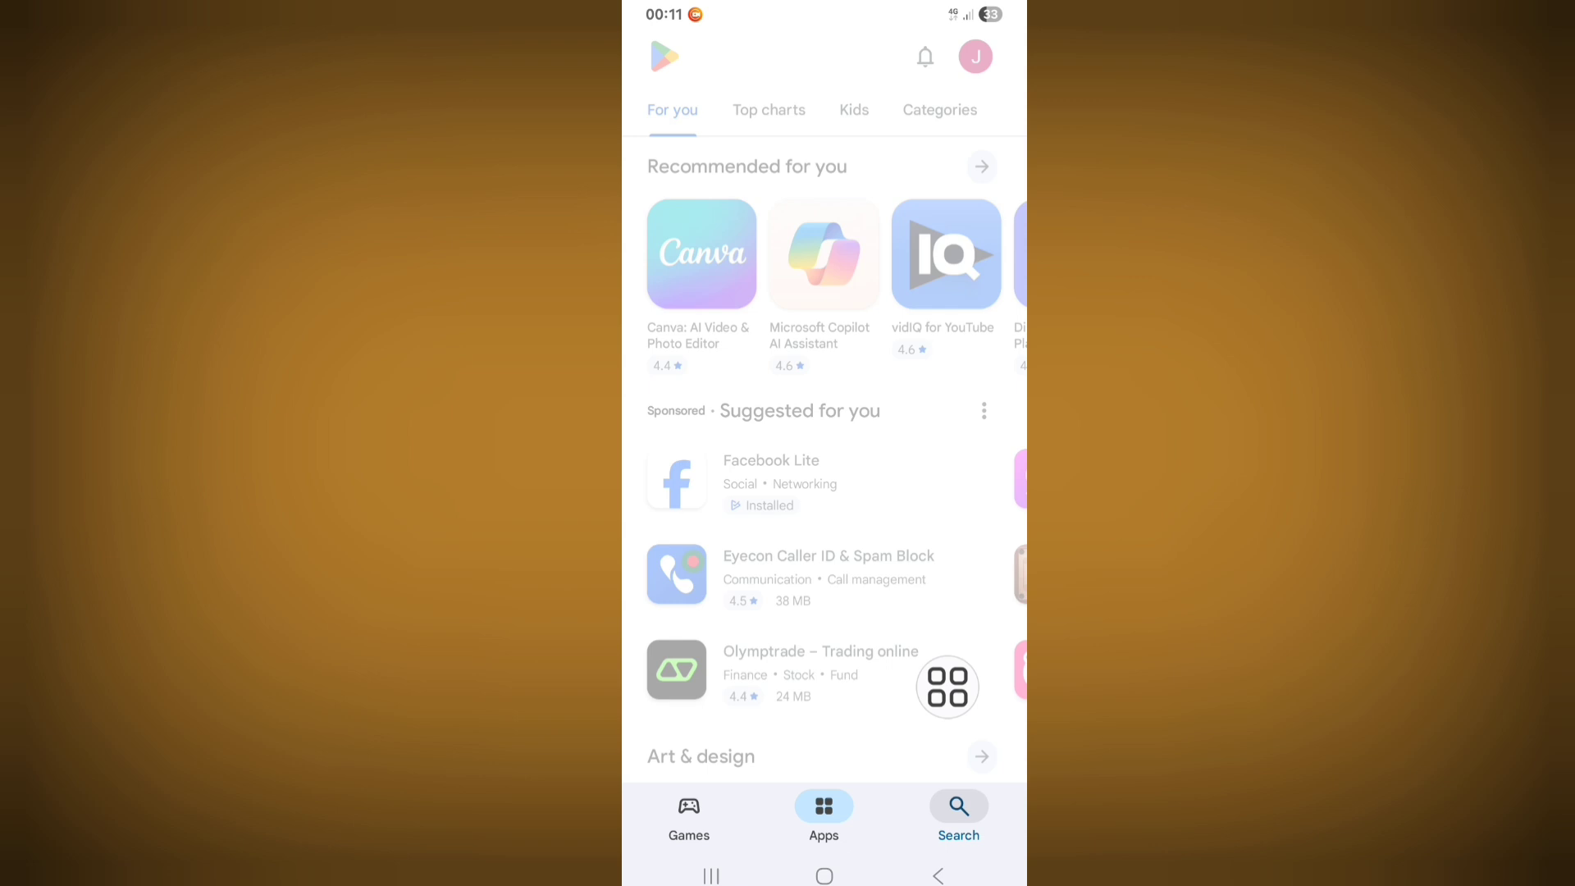
pyautogui.click(957, 814)
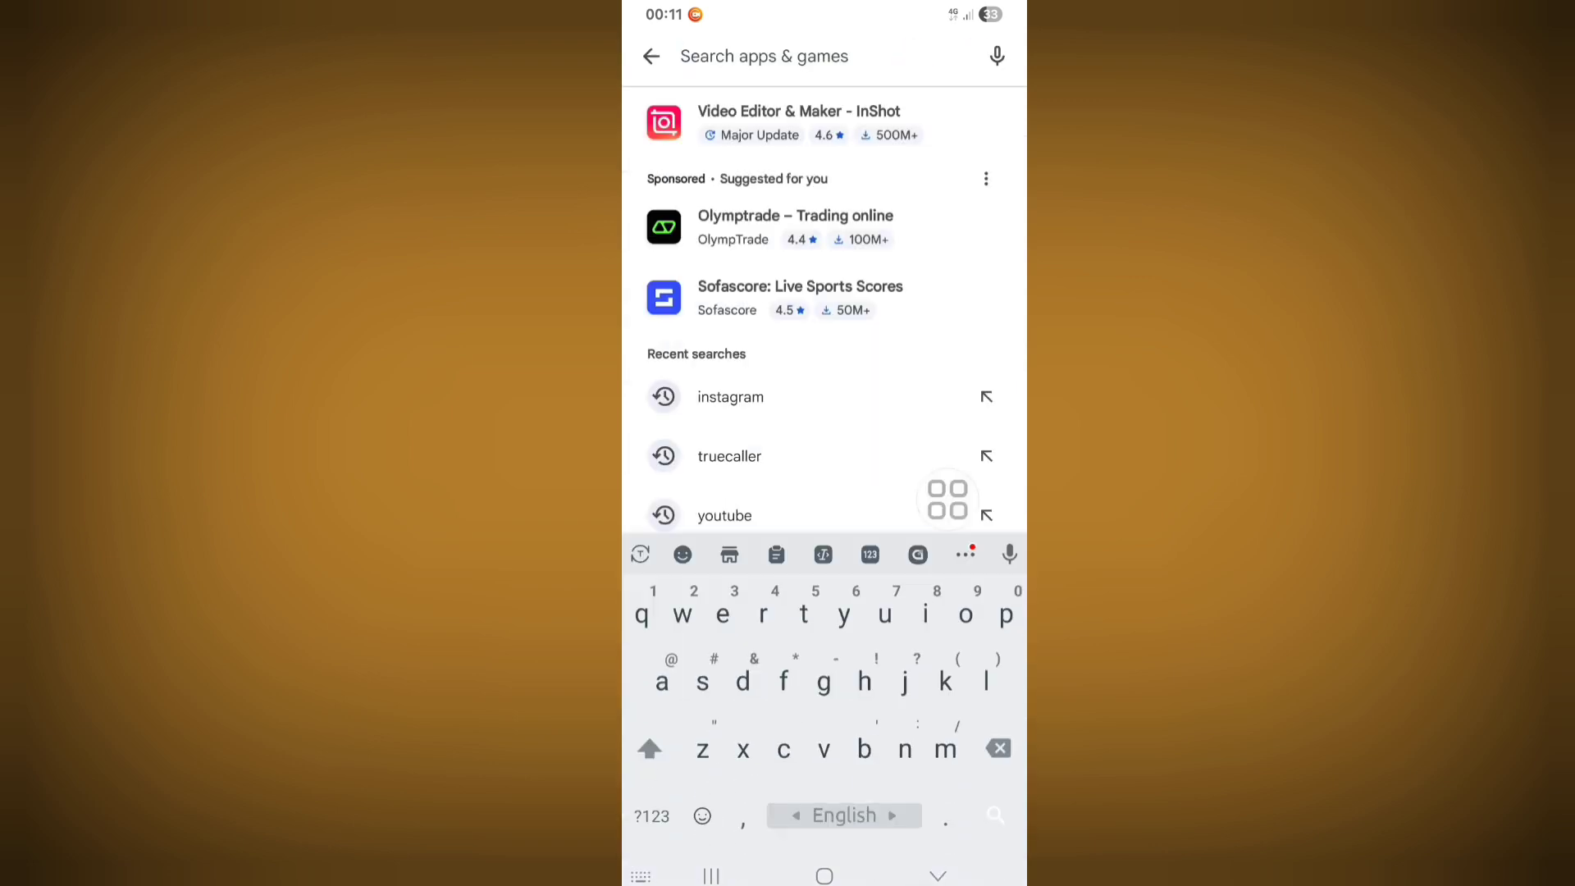
pyautogui.write('in')
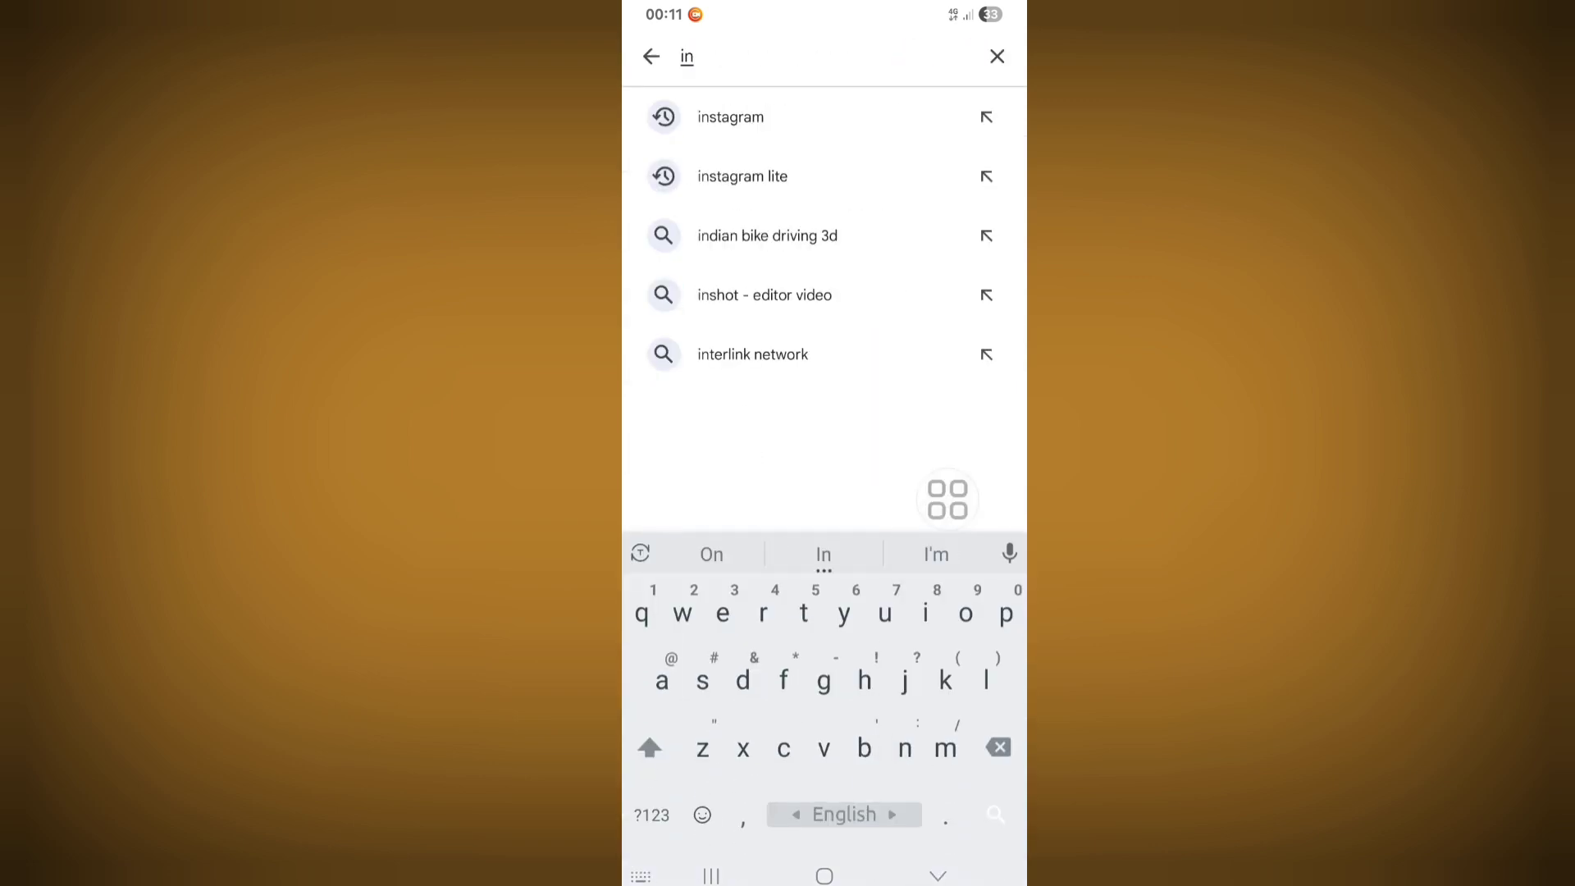
pyautogui.click(730, 116)
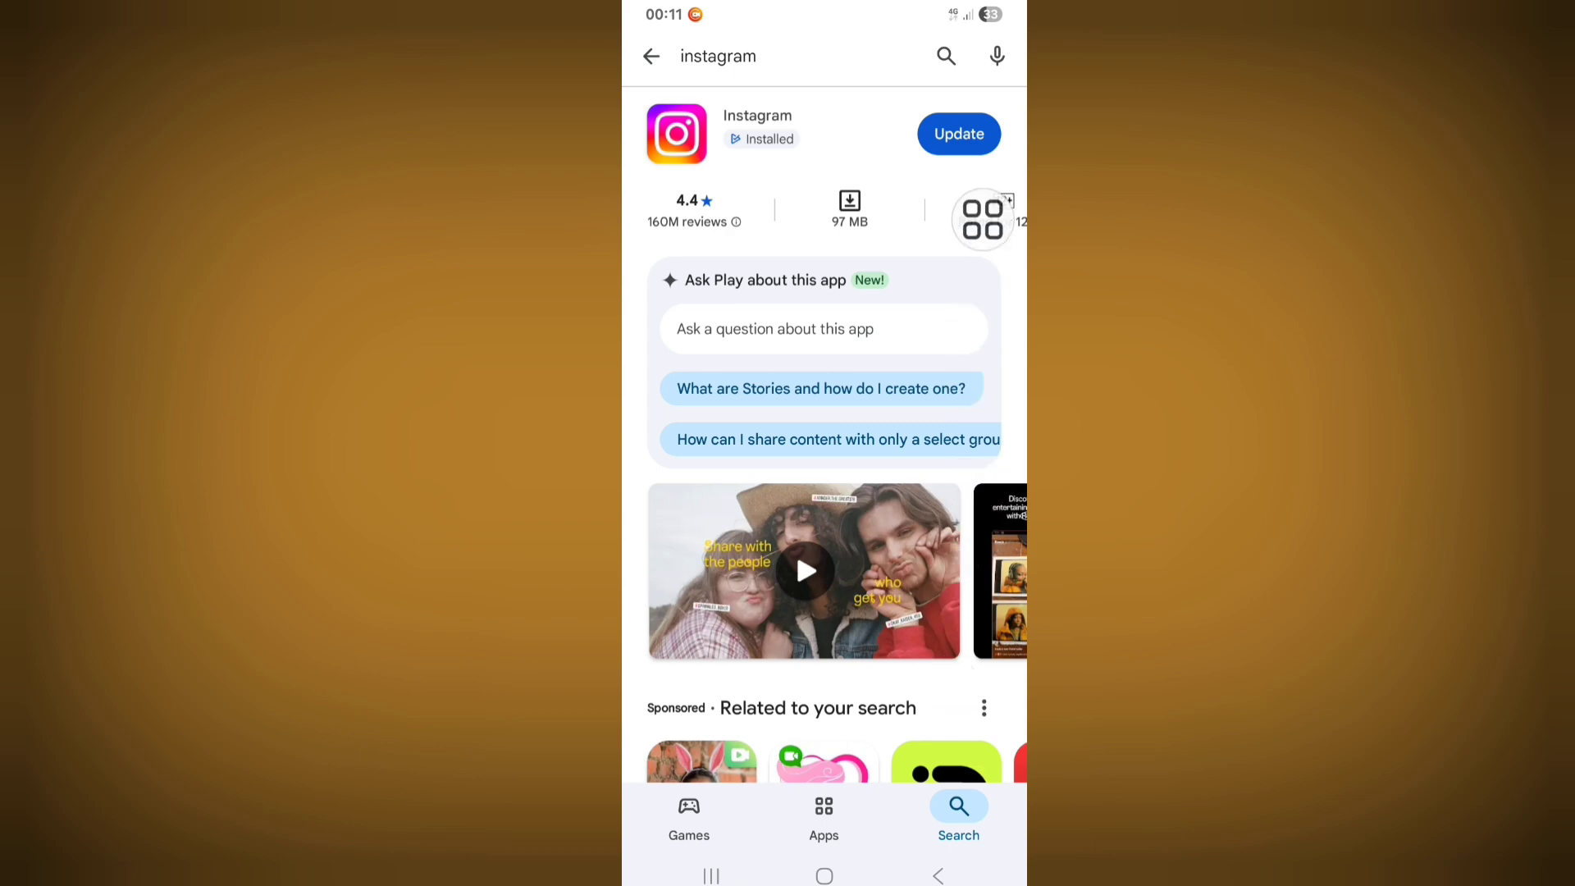
# - Start the Instagram app update and return to the home screen
pyautogui.click(956, 133)
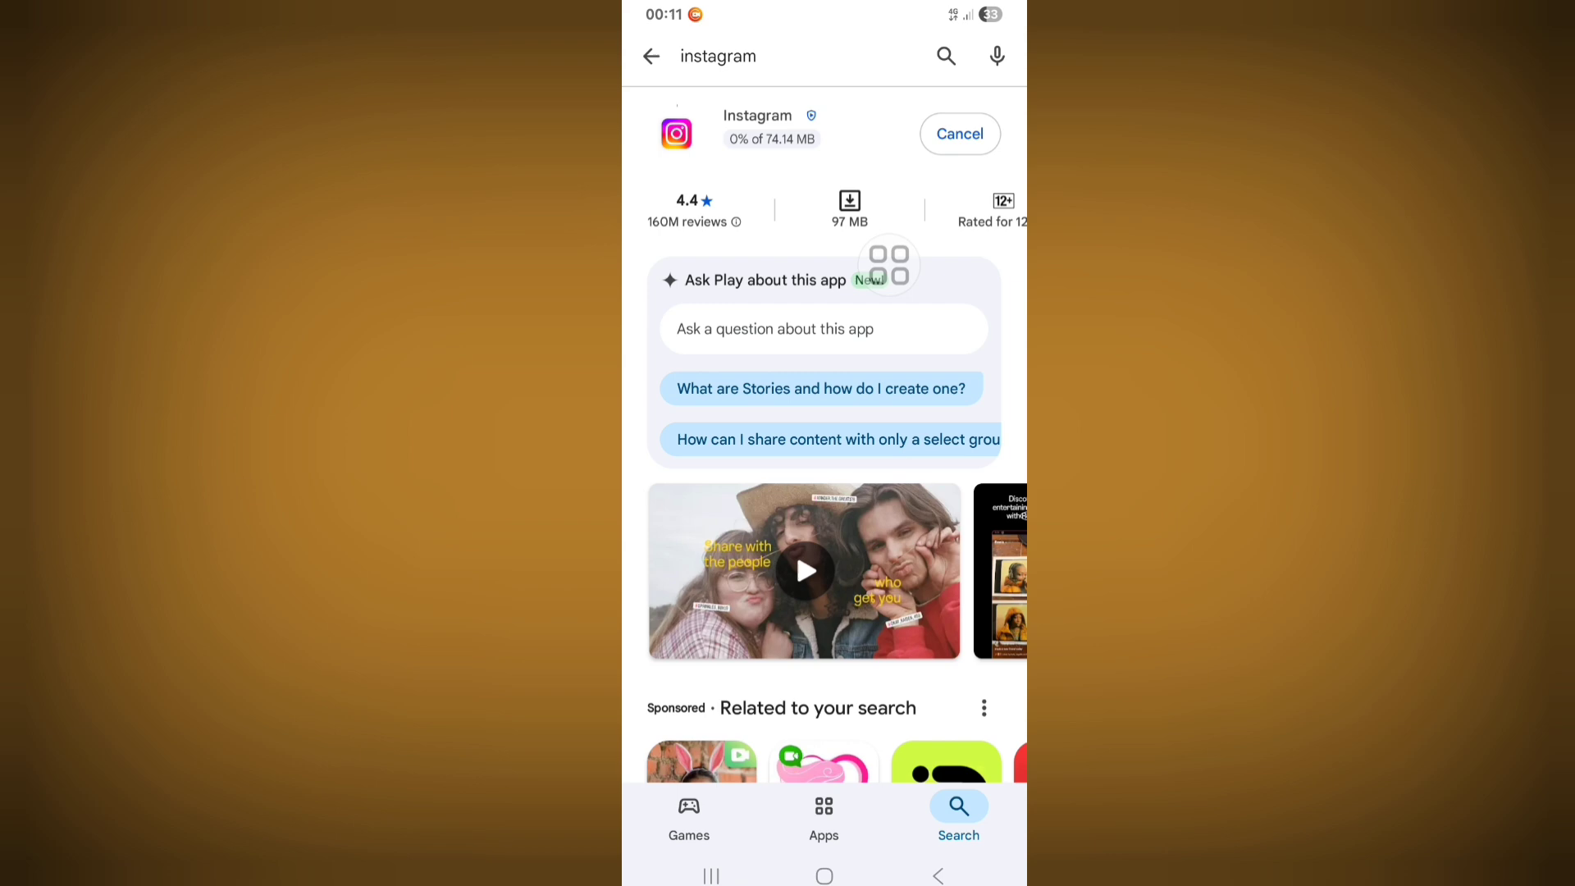
pyautogui.click(824, 876)
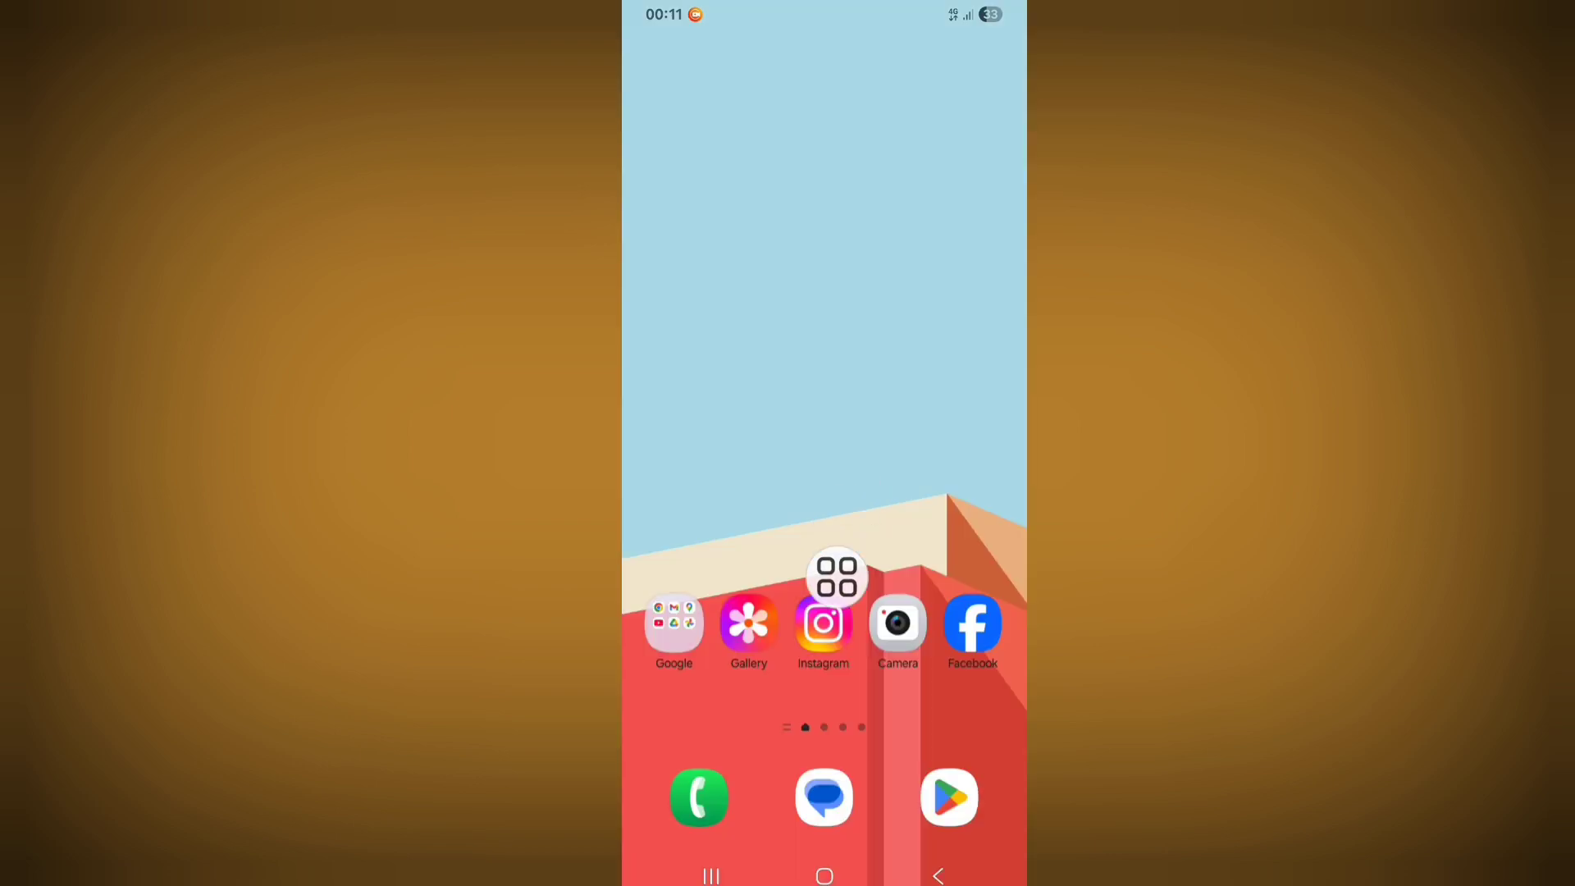
# - Reopen Instagram, go to your profile's Settings and activity and scroll to More info and support
pyautogui.click(822, 623)
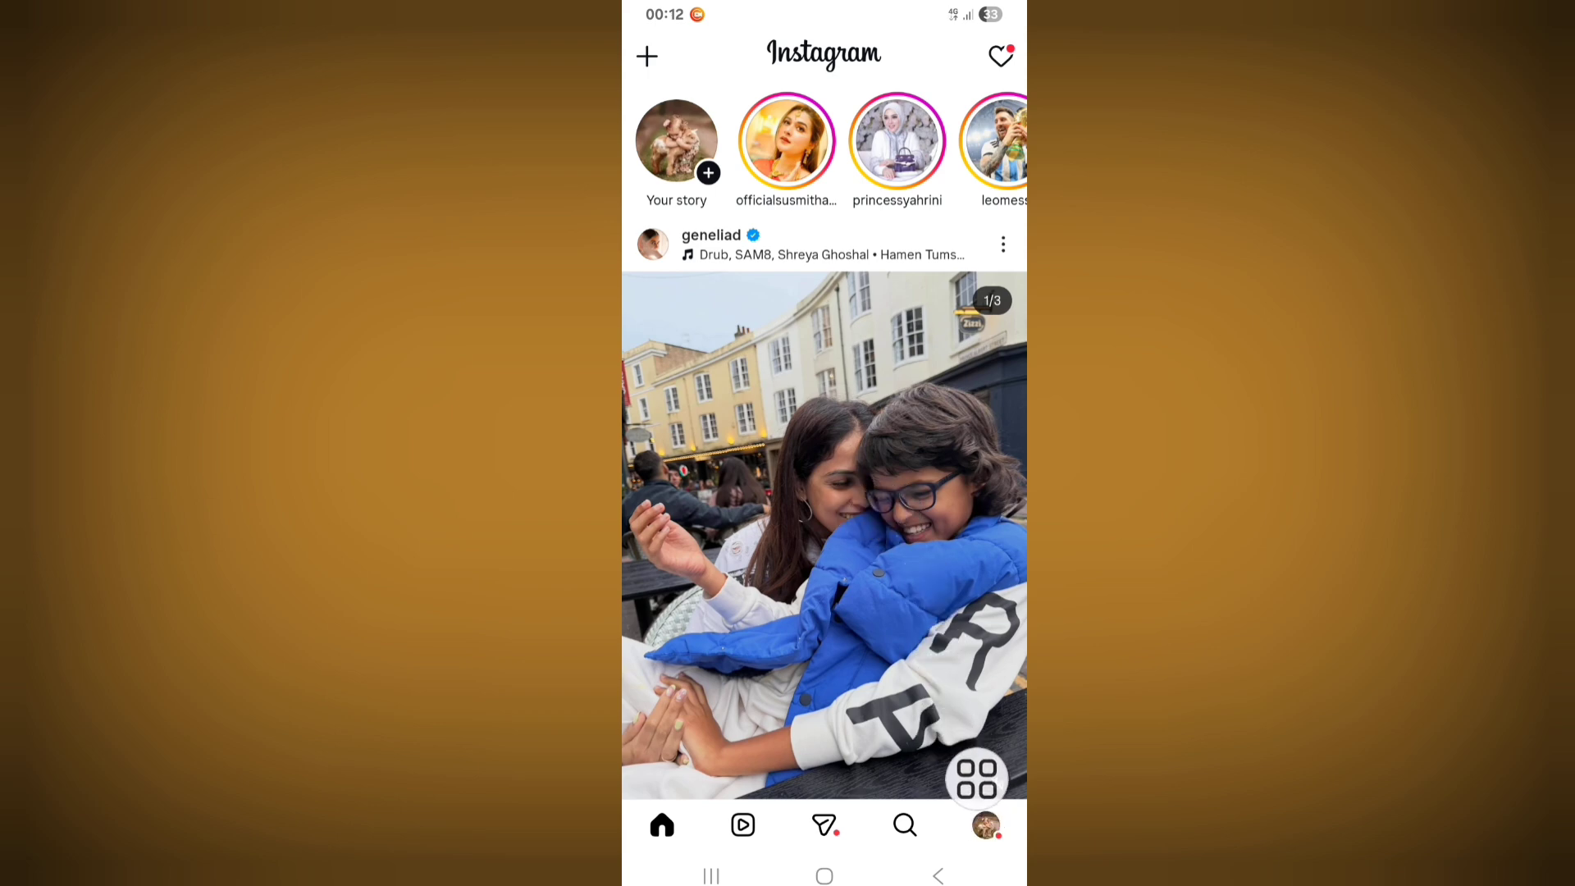
pyautogui.click(986, 826)
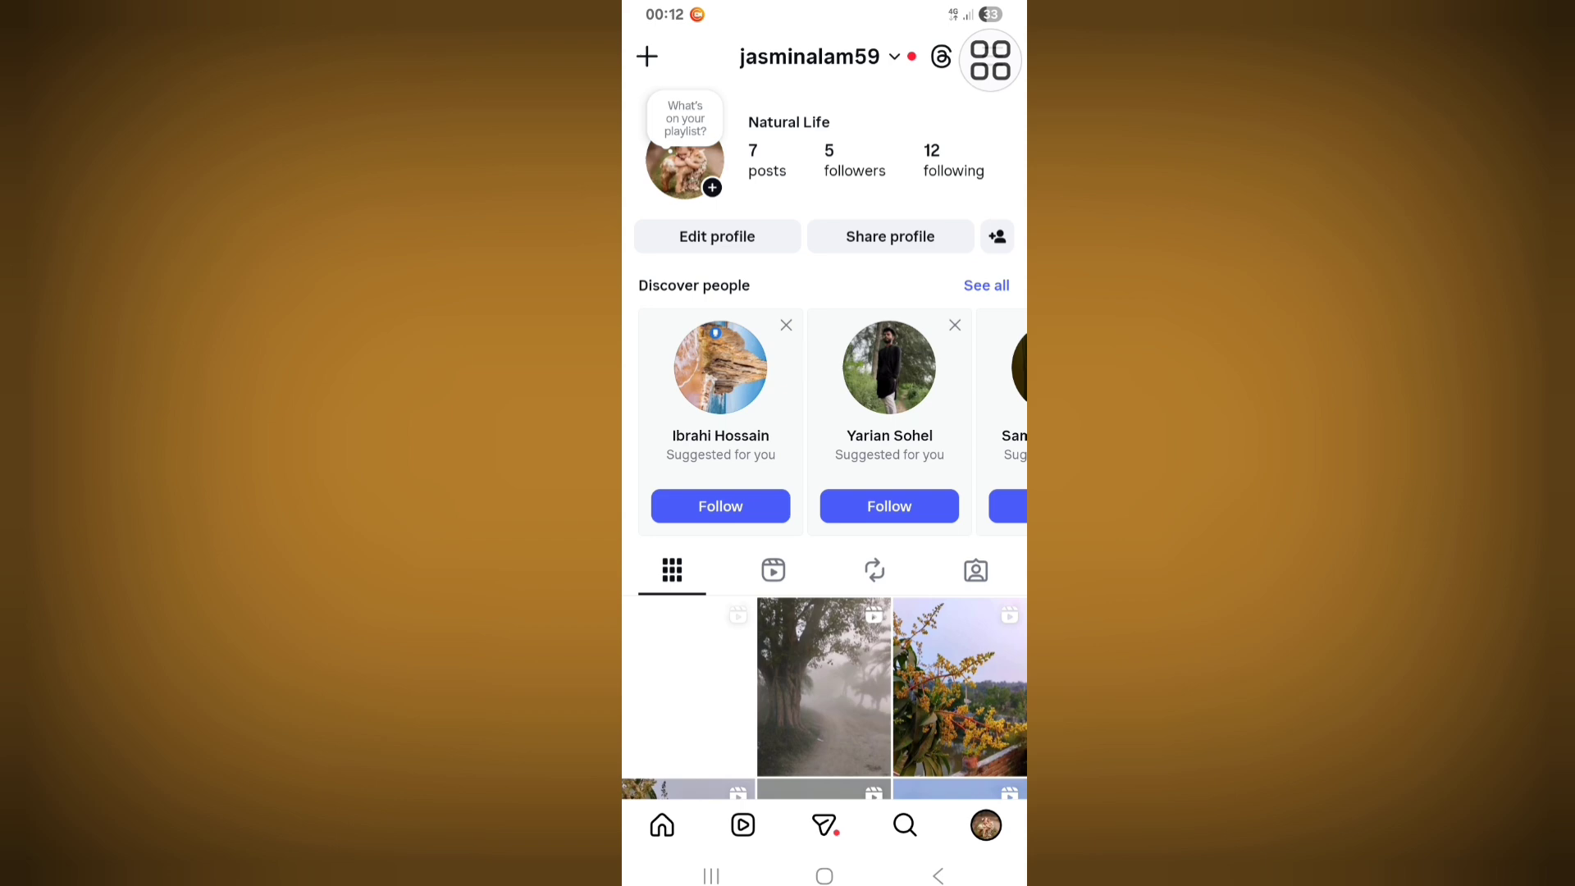
pyautogui.click(989, 60)
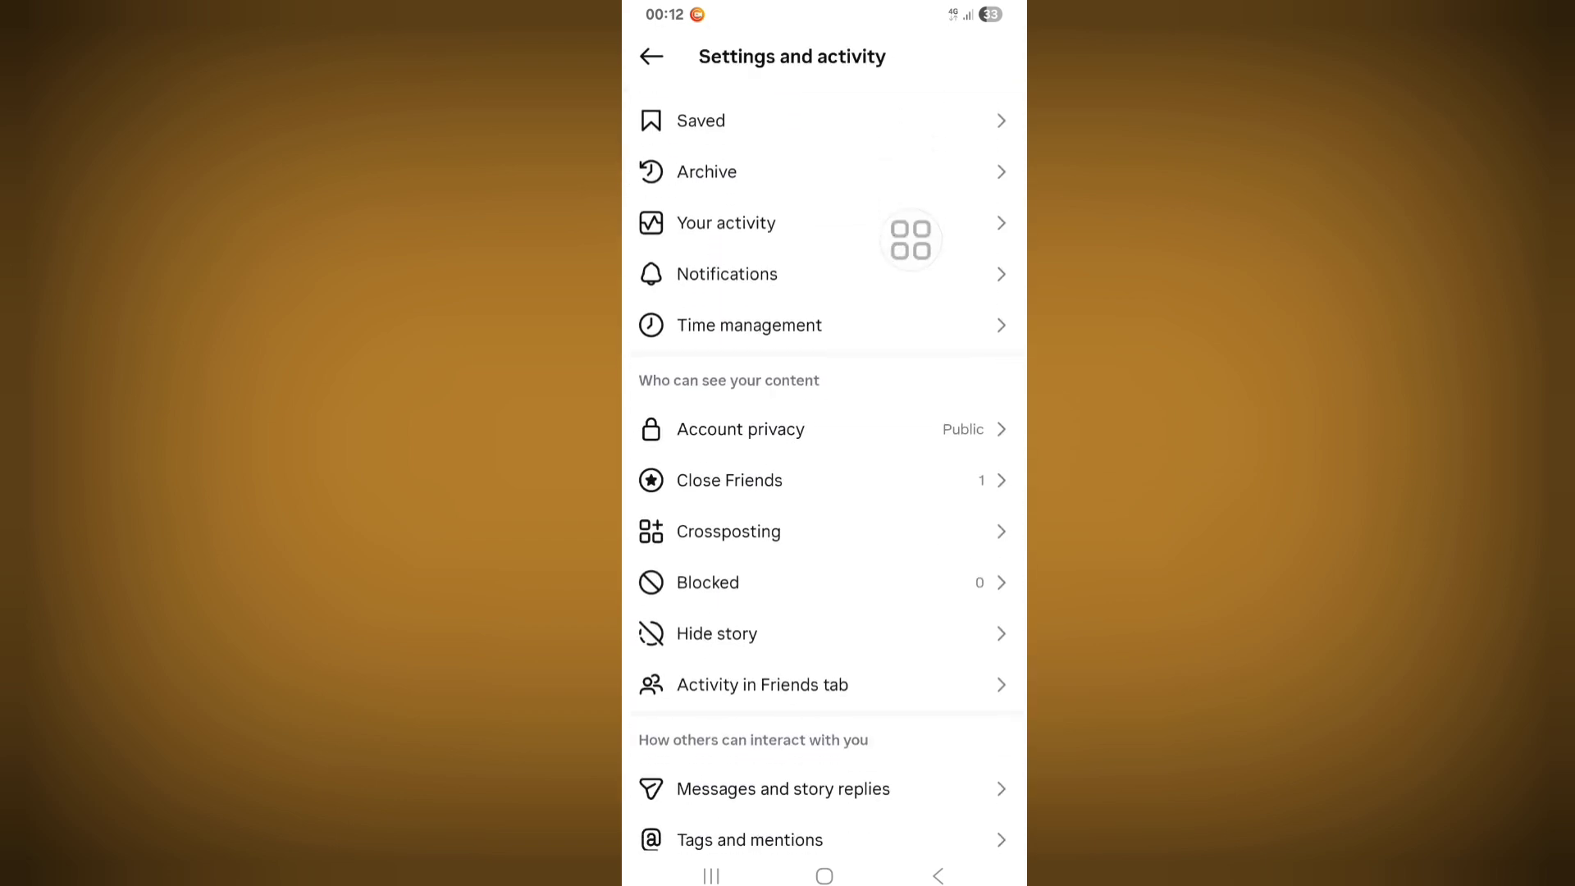
pyautogui.scroll(-3)
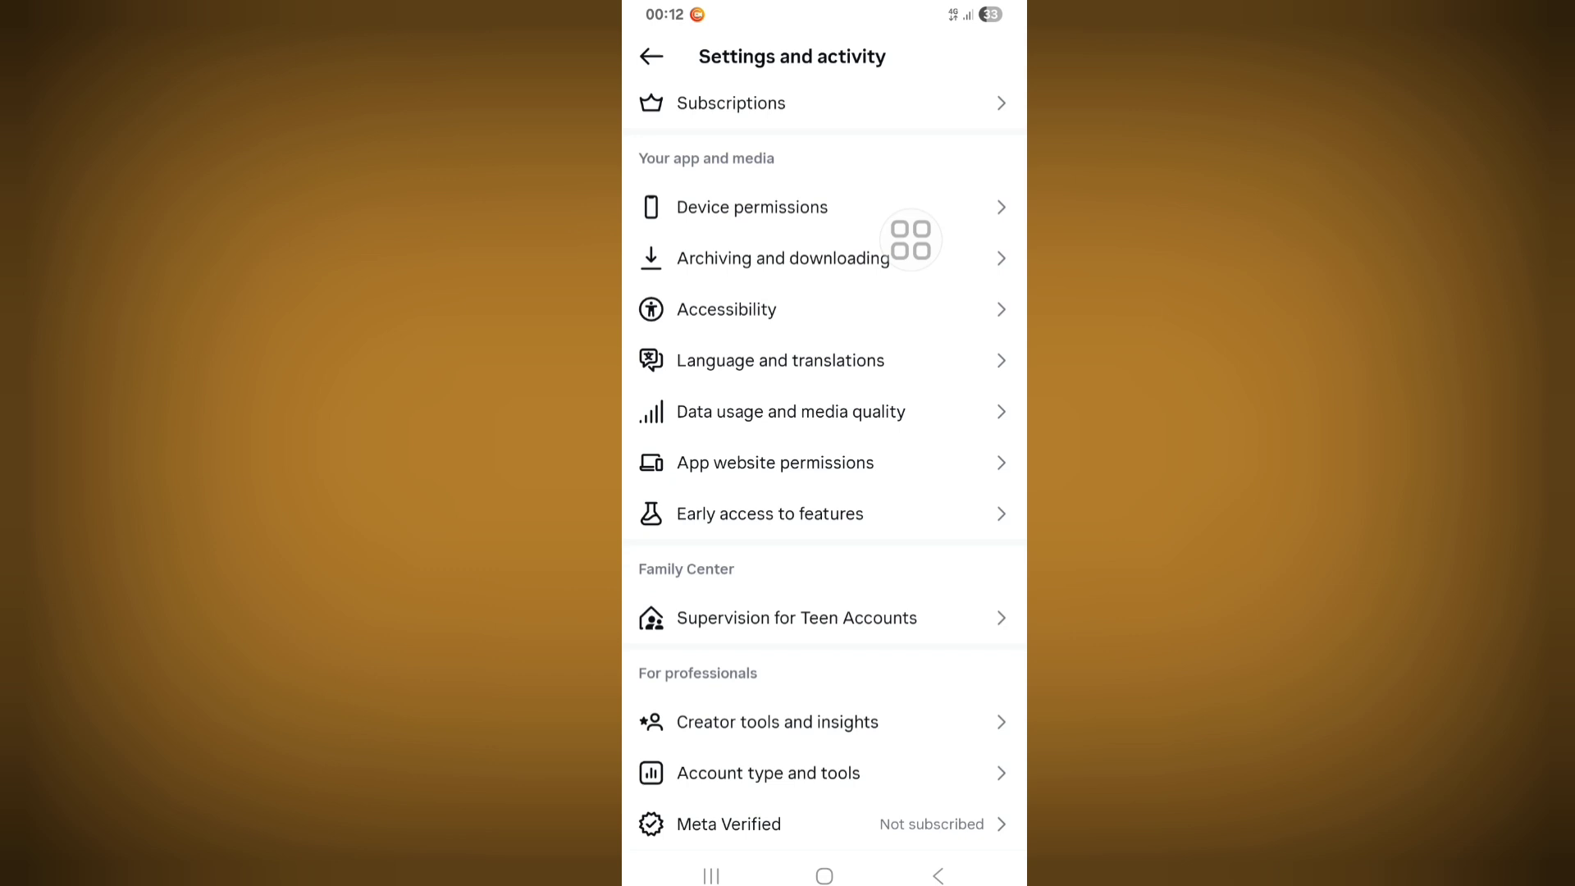
pyautogui.scroll(-3)
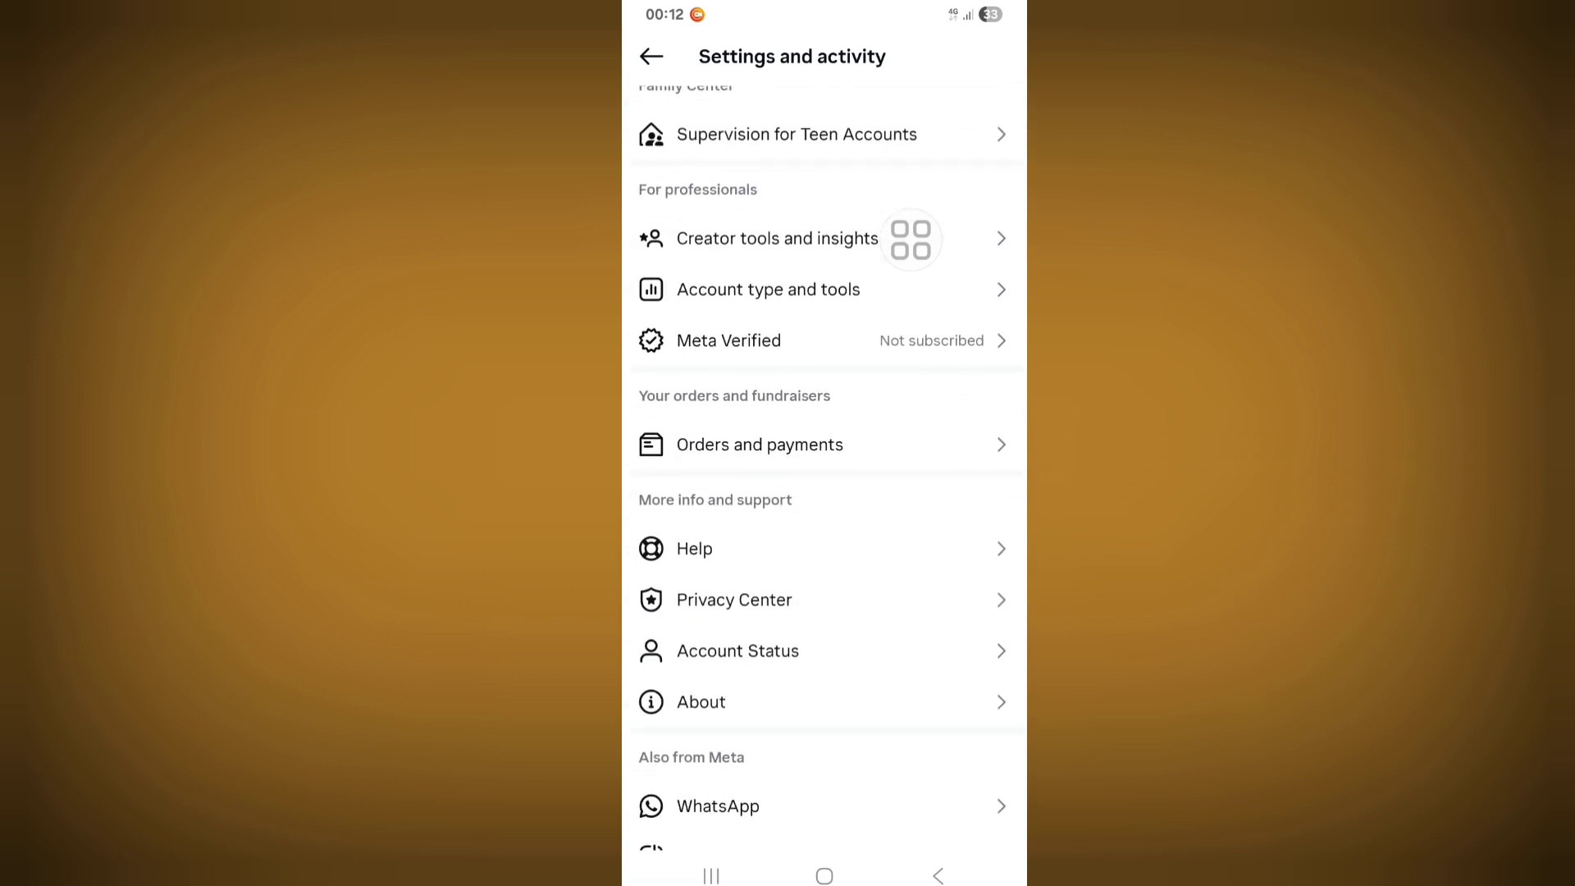
pyautogui.moveTo(758, 464)
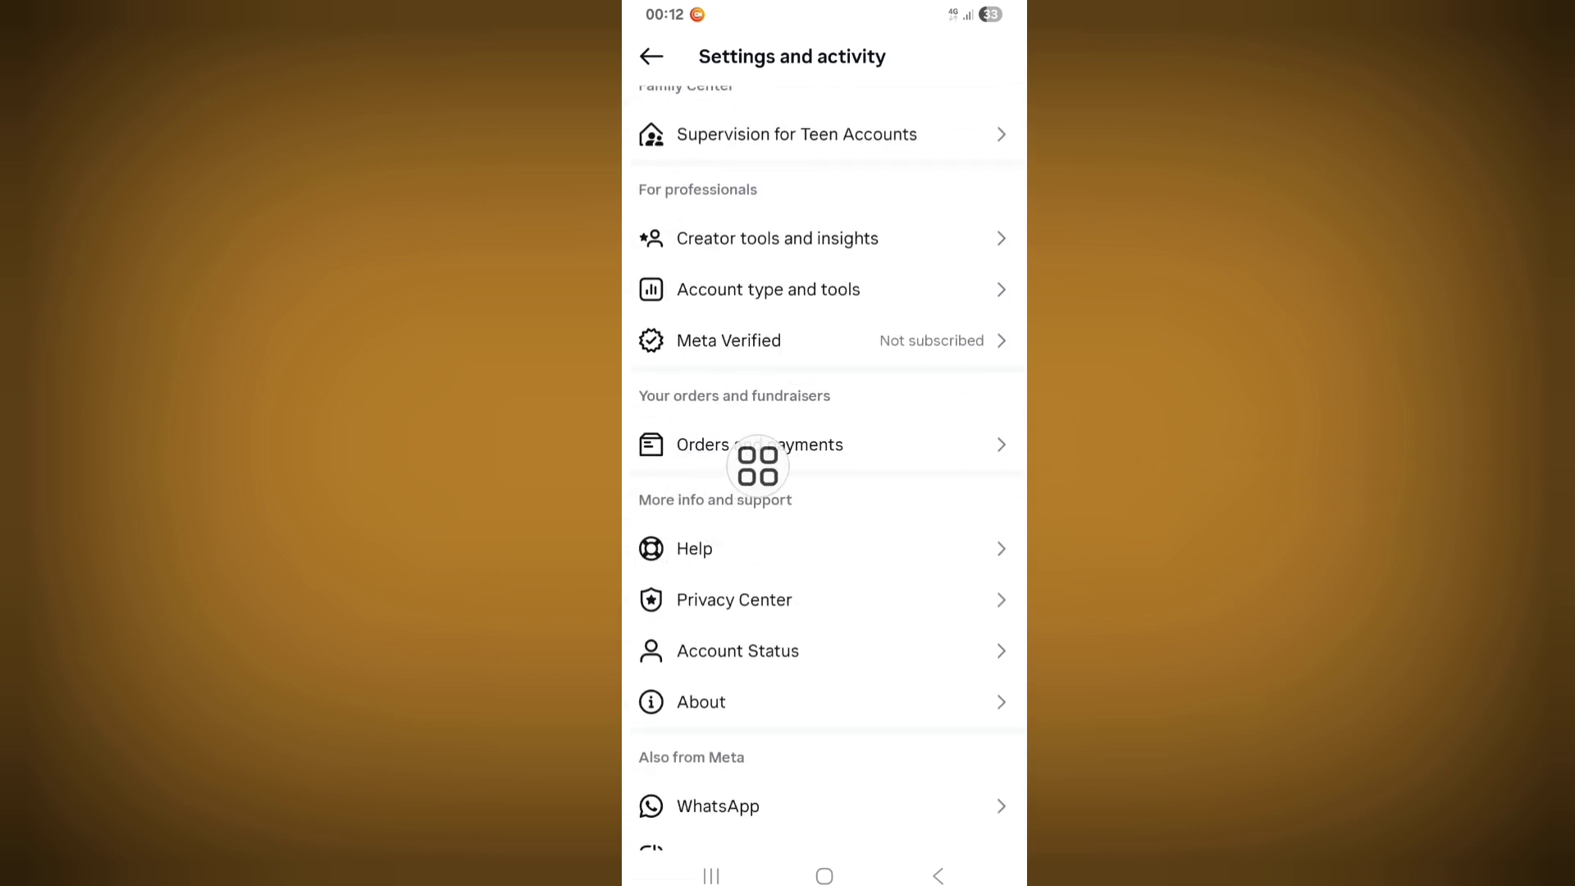
# - From Help, start Report a problem to reach the logs and diagnostics question
pyautogui.click(692, 548)
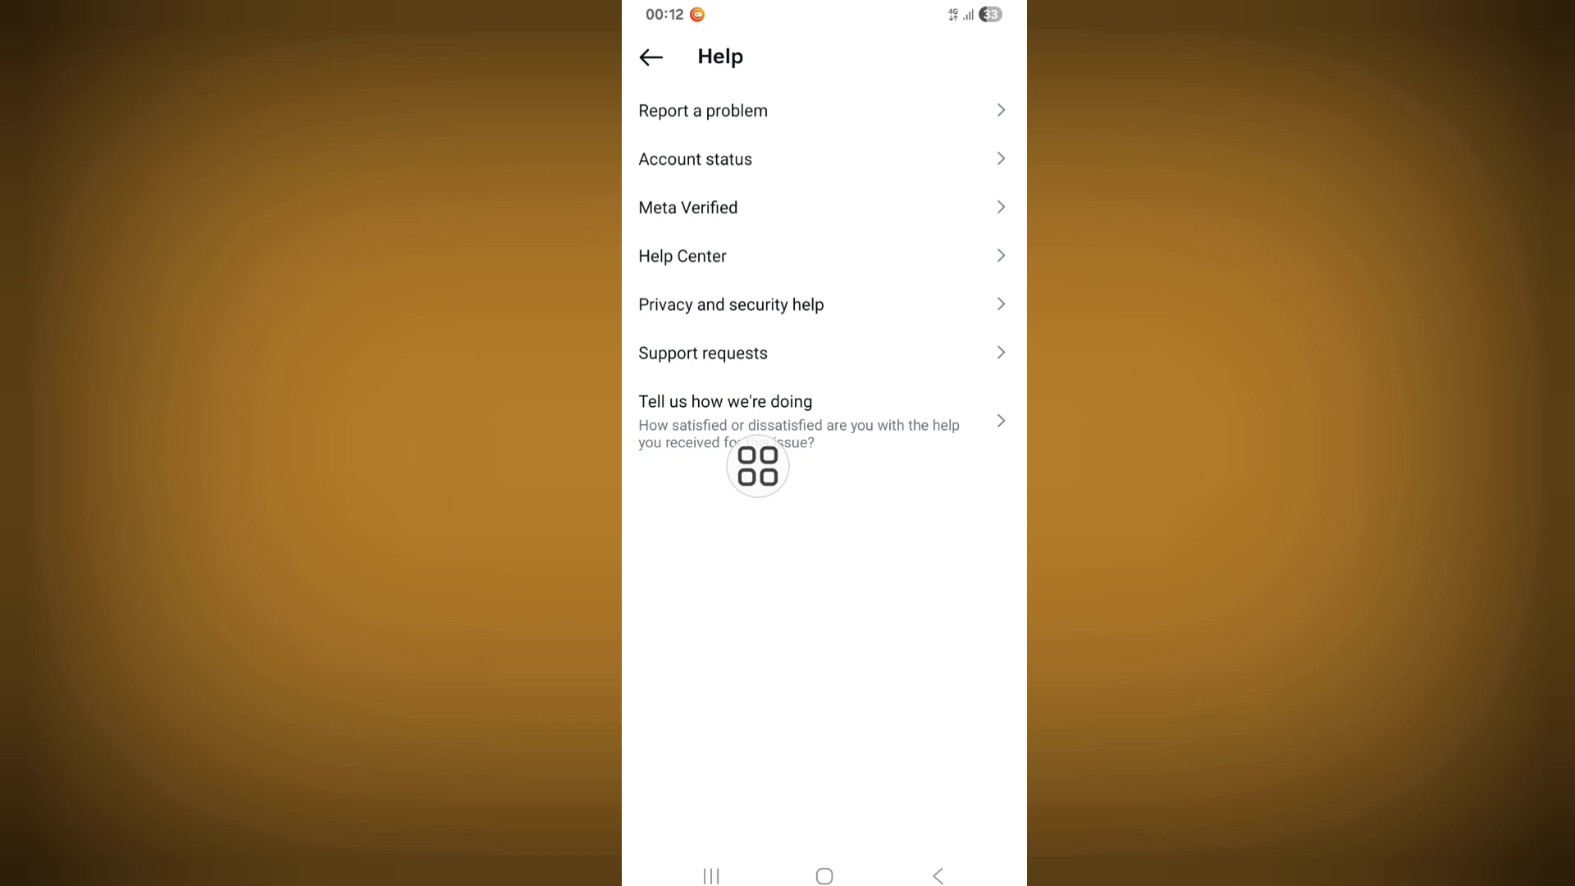
pyautogui.moveTo(724, 104)
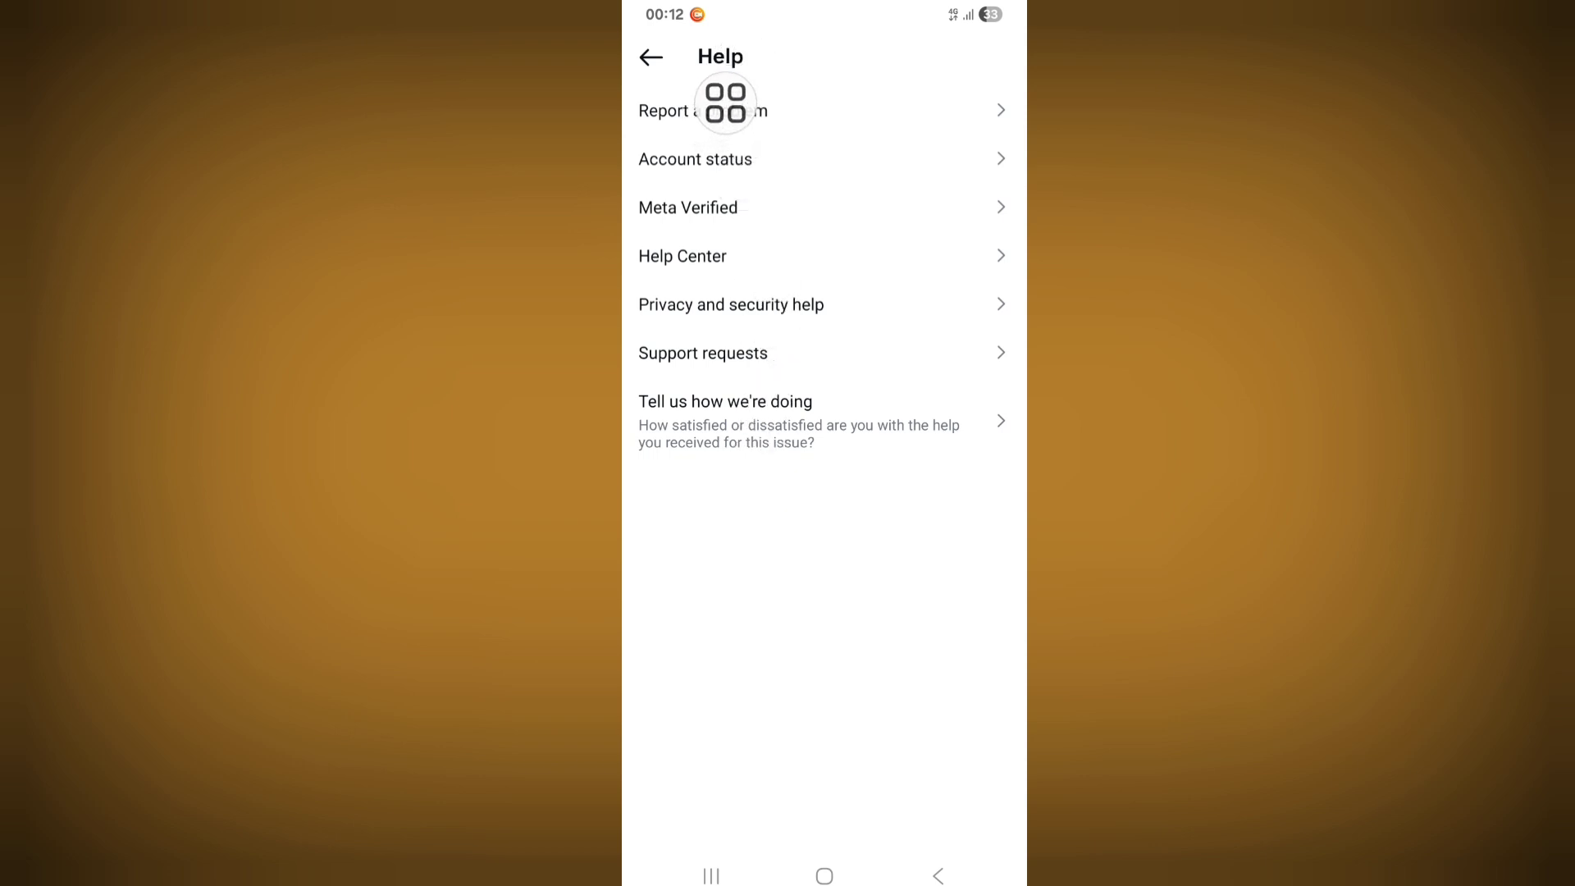
pyautogui.moveTo(665, 207)
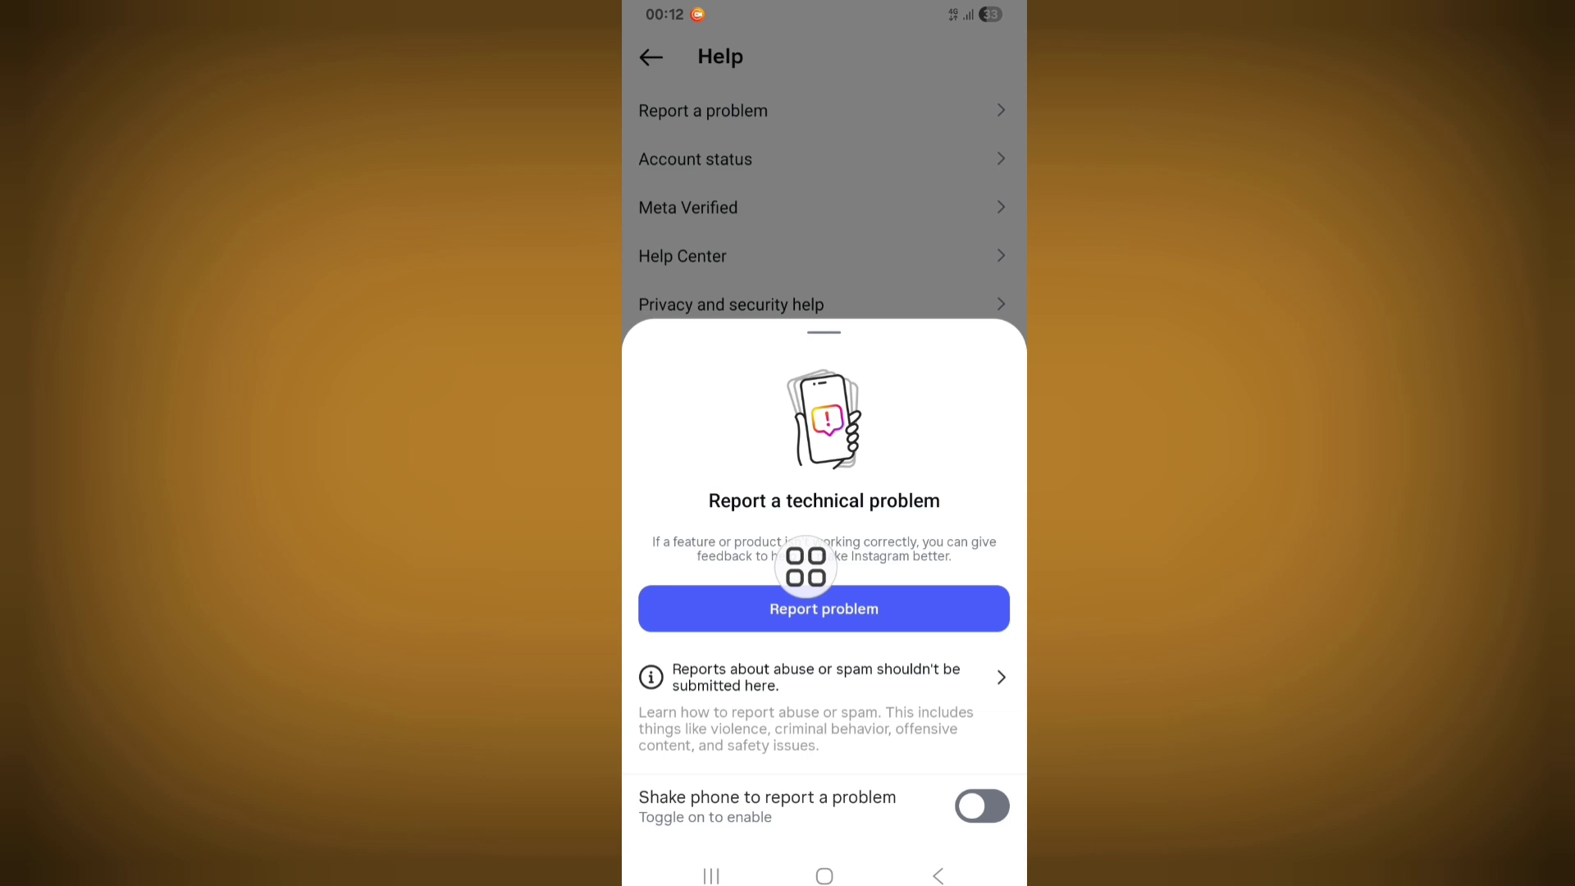
pyautogui.click(822, 607)
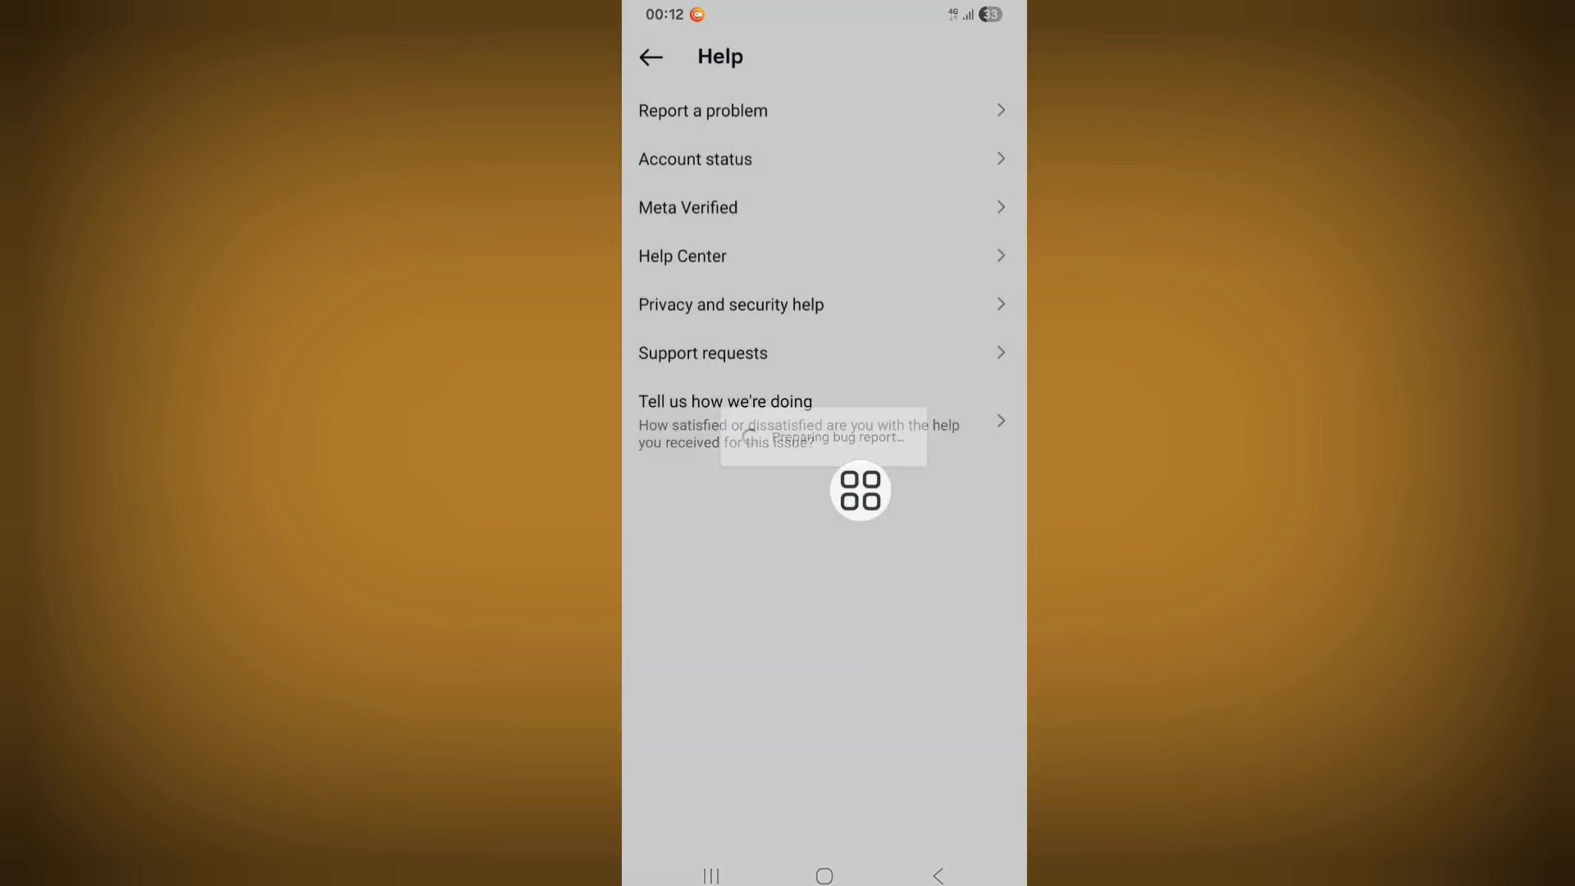
pyautogui.click(704, 110)
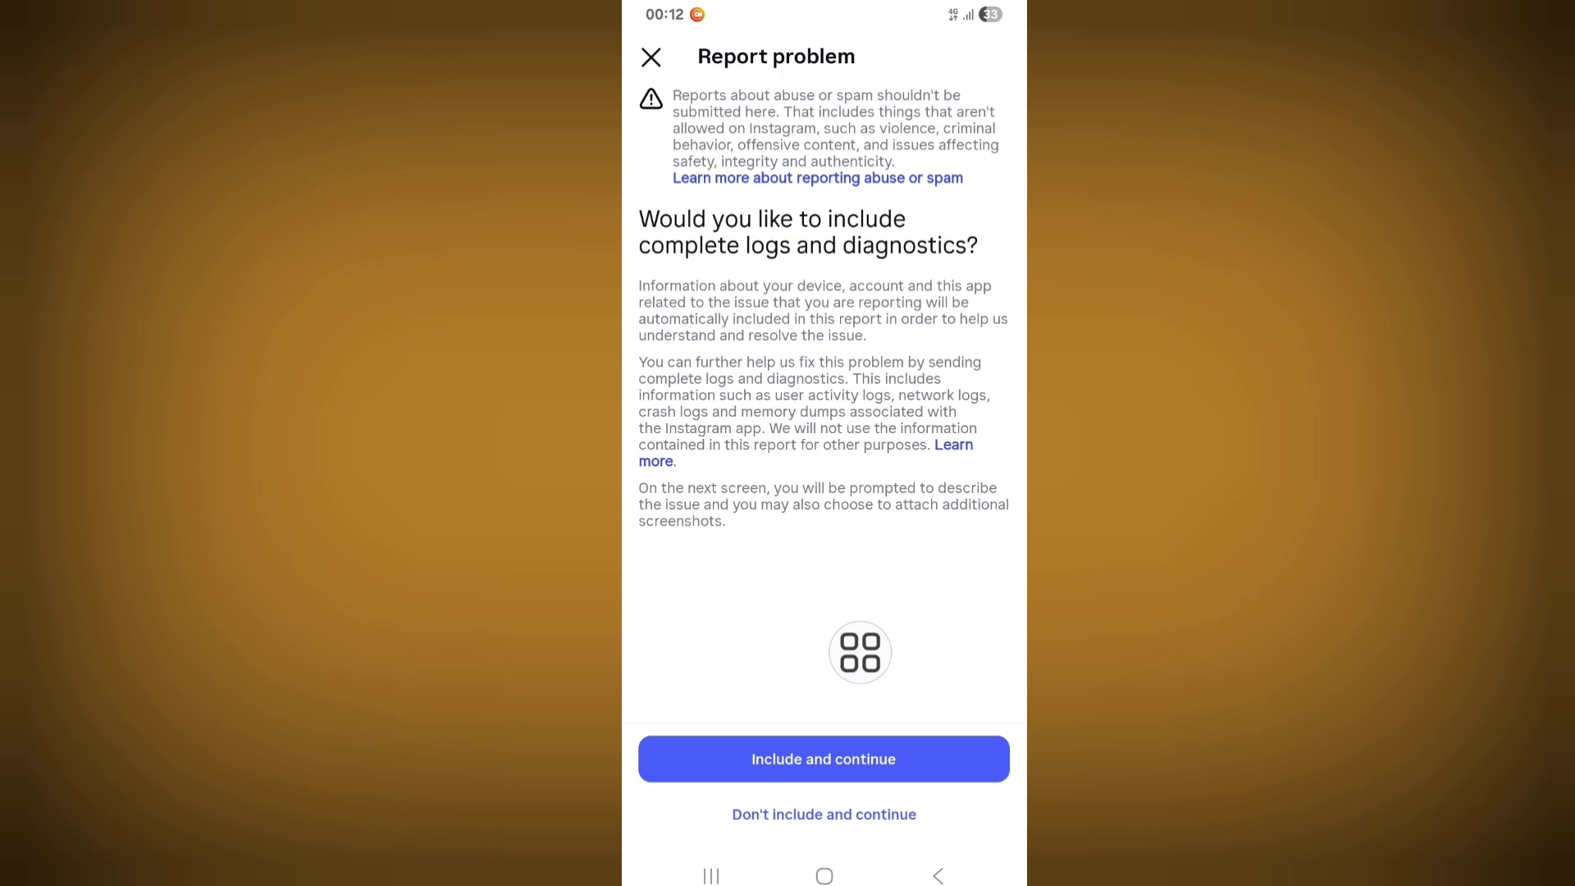
# - Include logs, write that Sharing and Reuse is not showing, and send the report
pyautogui.click(822, 758)
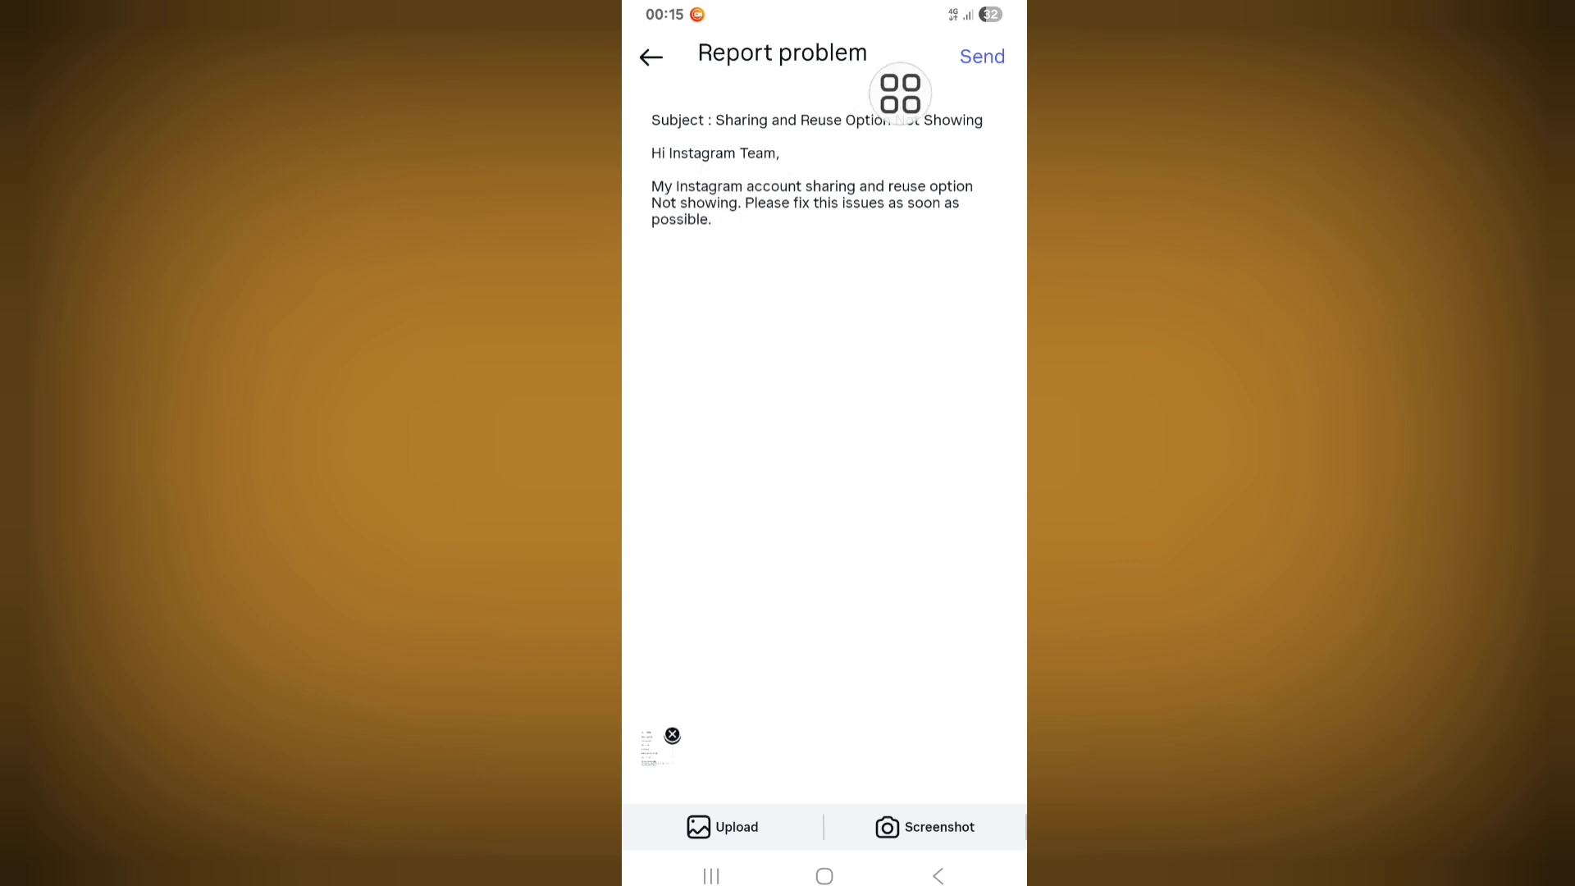
pyautogui.moveTo(901, 213)
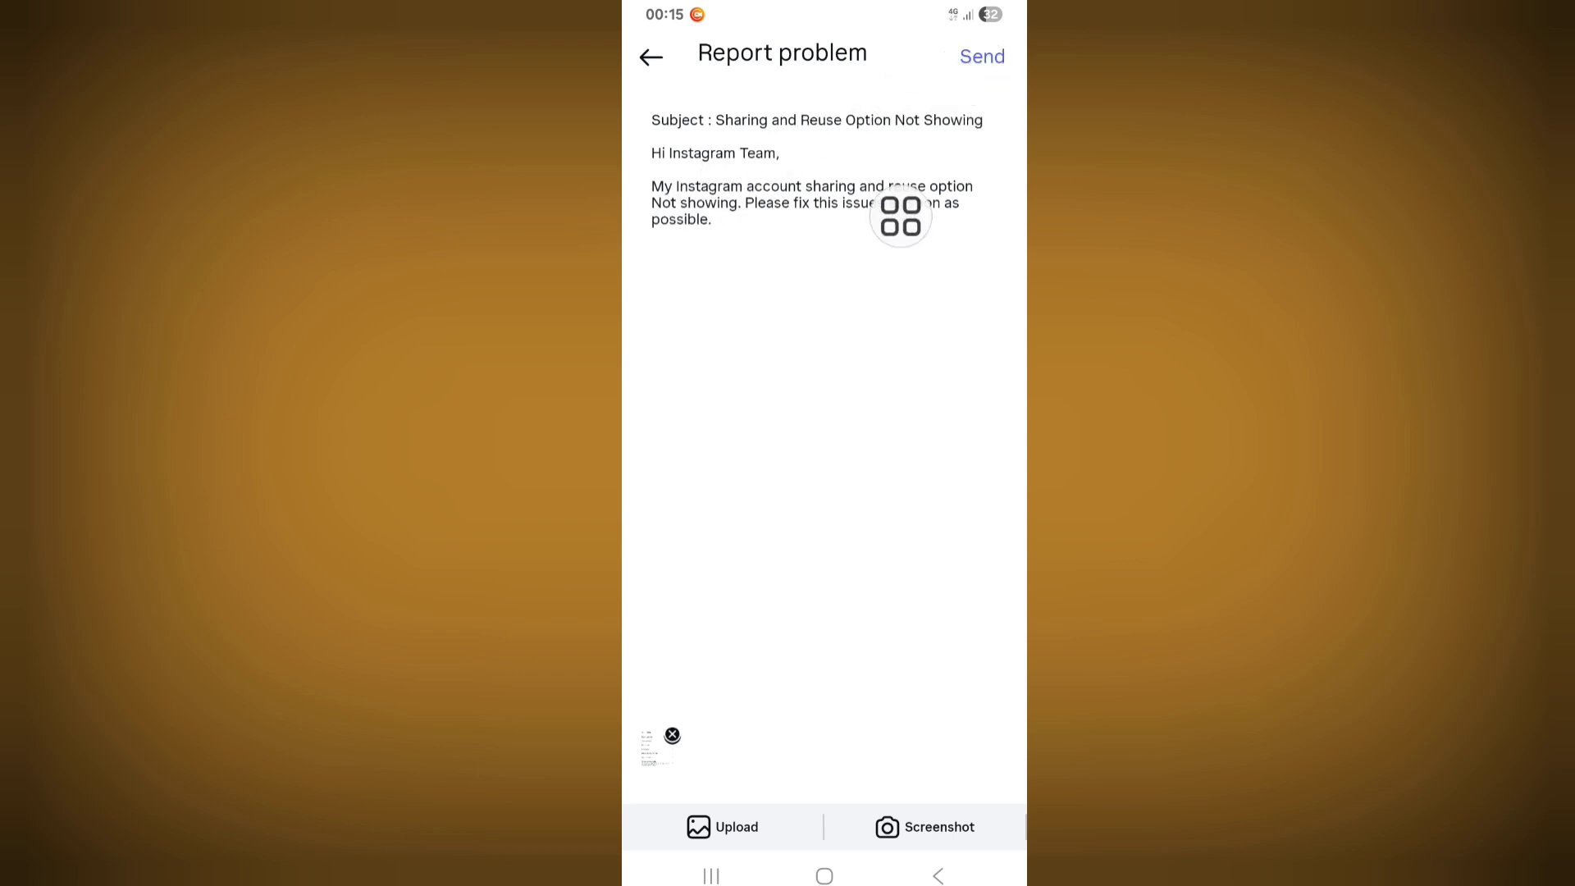
pyautogui.click(651, 56)
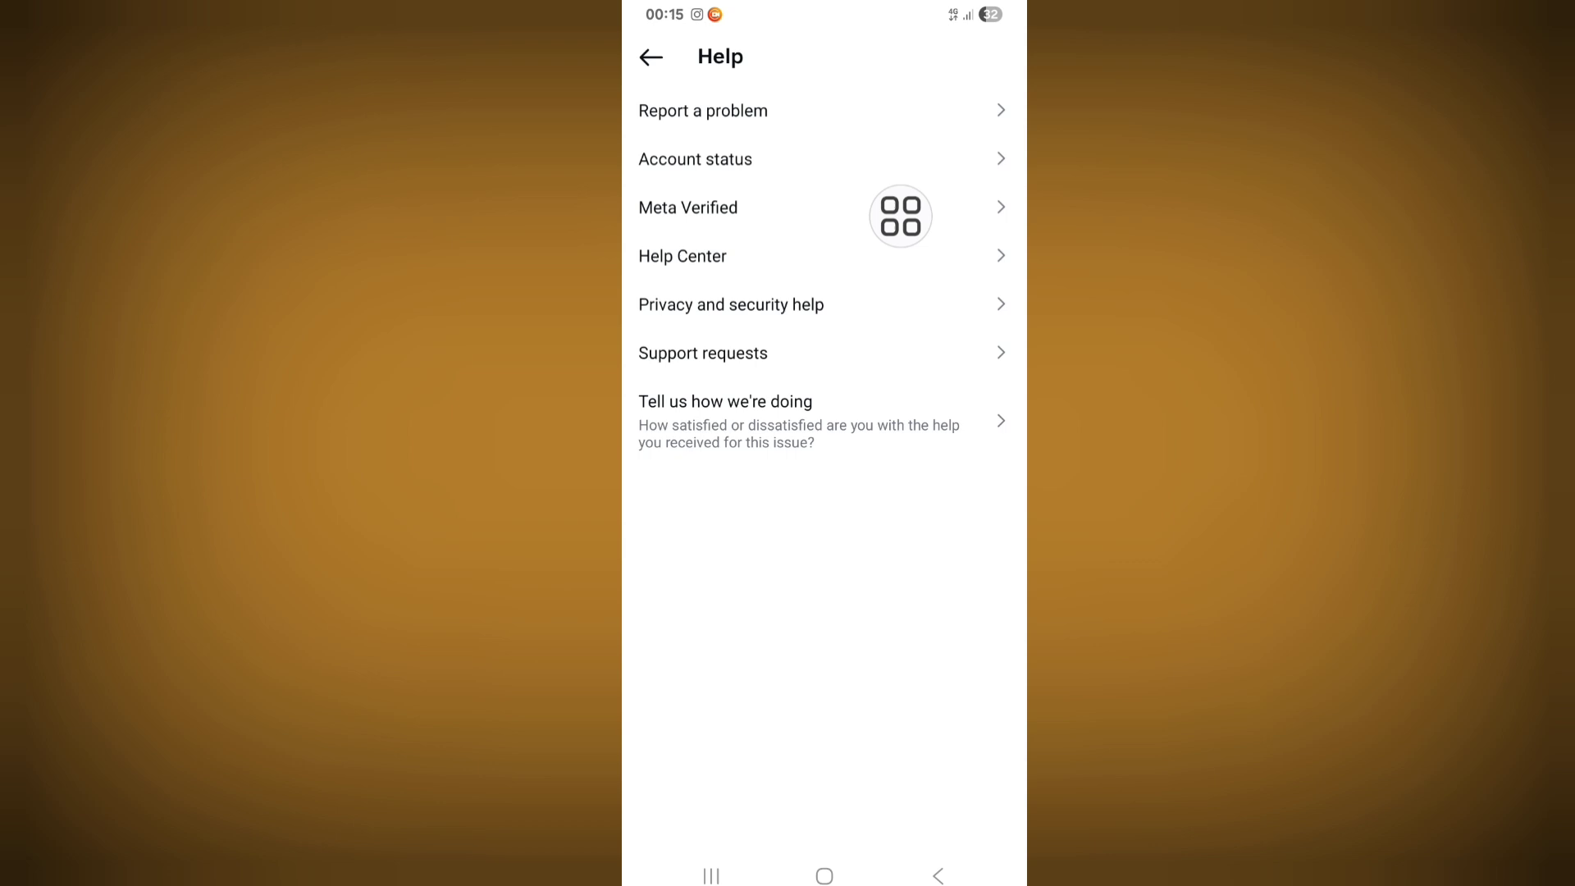